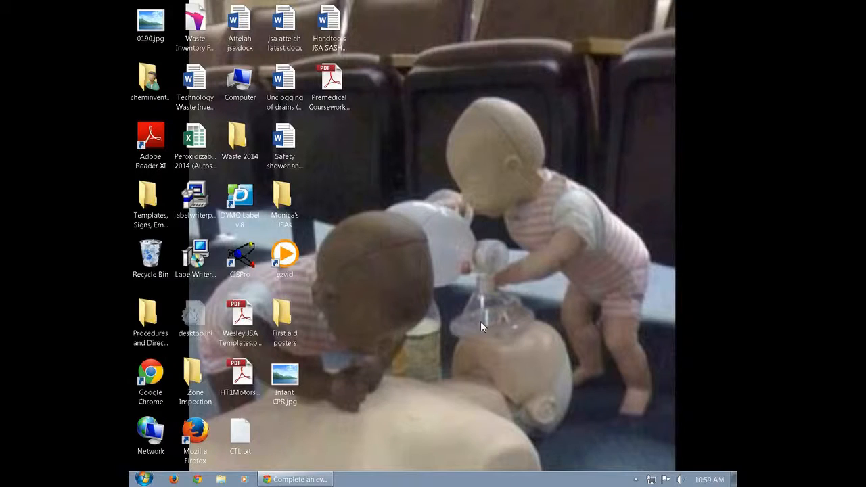
- Launch CISPro from the desktop shortcut and log in
{"action": "left_click", "coordinate": [195, 24]}
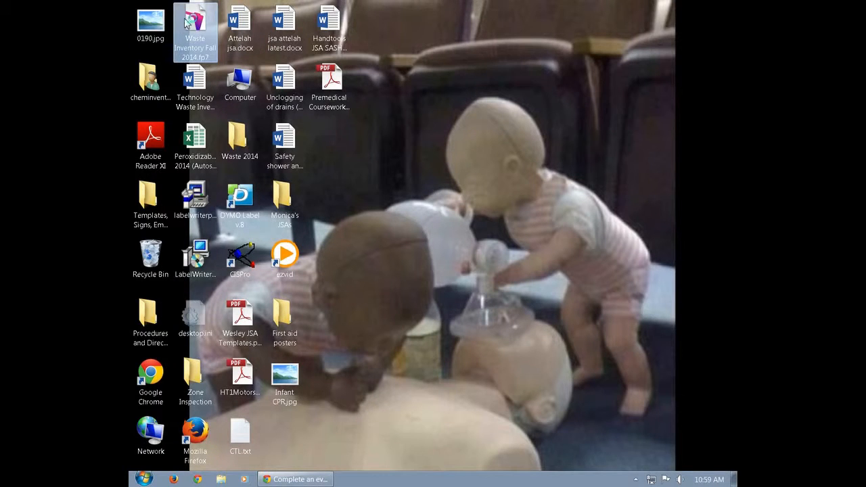
{"action": "left_click", "coordinate": [240, 257]}
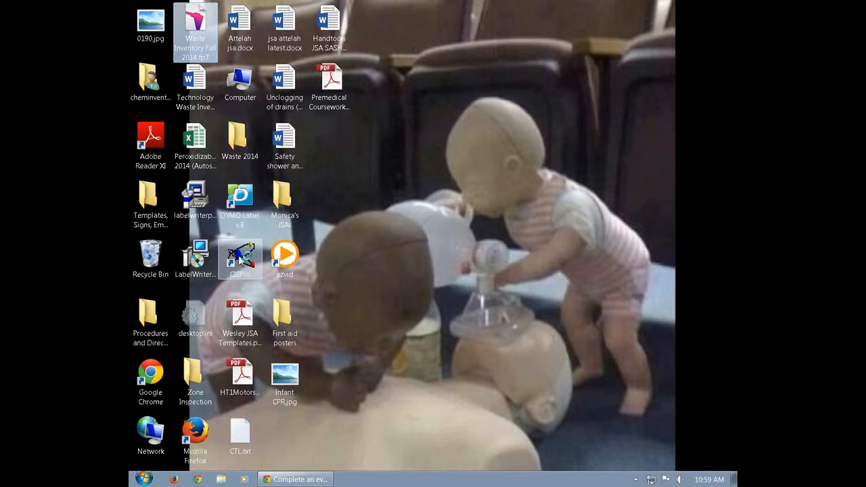
{"action": "double_click", "coordinate": [240, 257]}
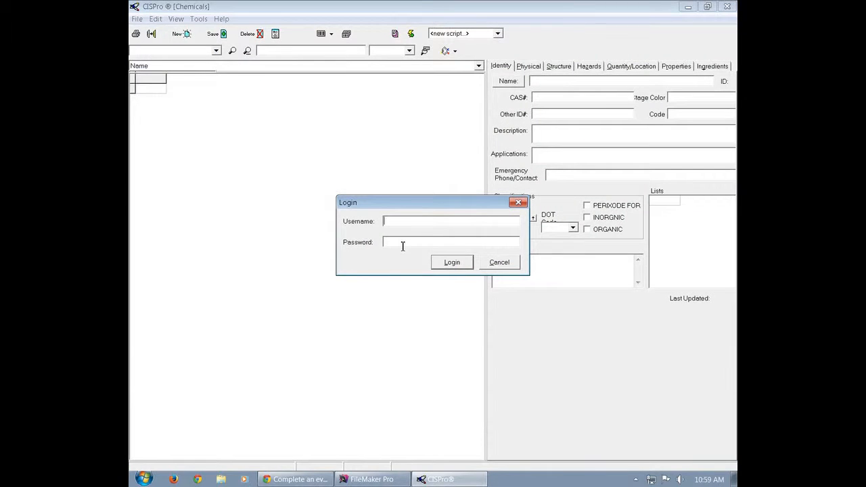
{"action": "left_click", "coordinate": [498, 261]}
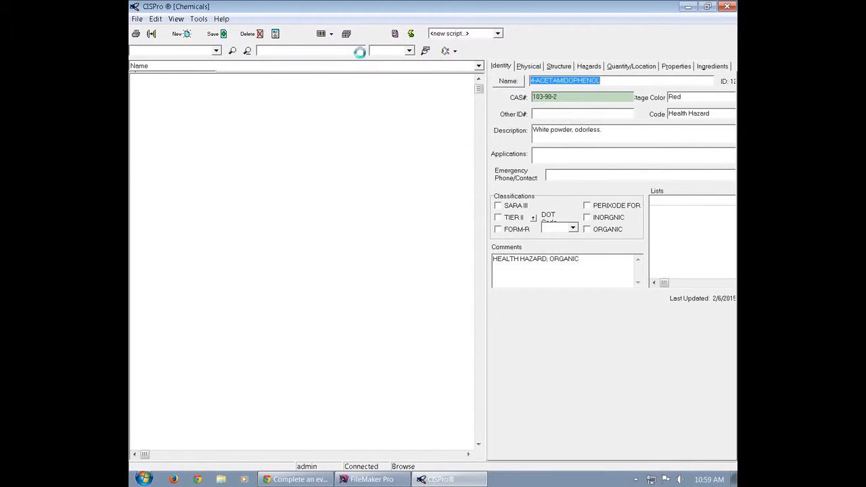
- Look up container ID E1-2523 to bring up the magnesium sulfate powder record
{"action": "left_click", "coordinate": [425, 50]}
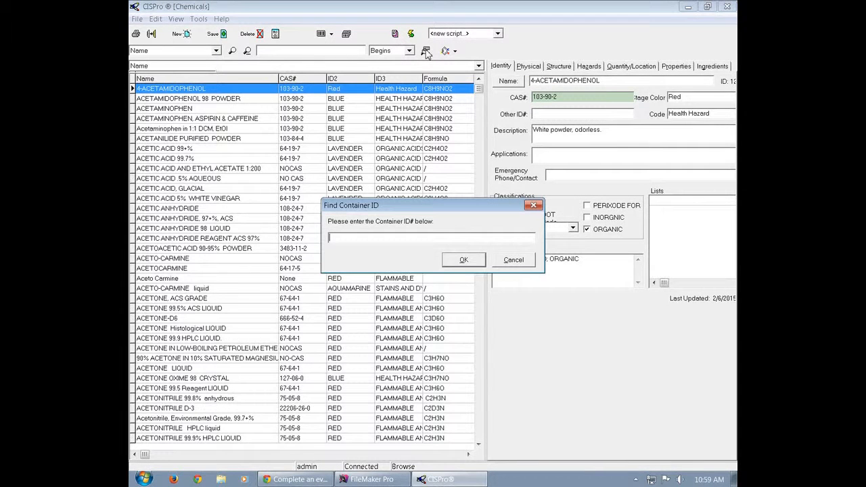
{"action": "mouse_move", "coordinate": [376, 253]}
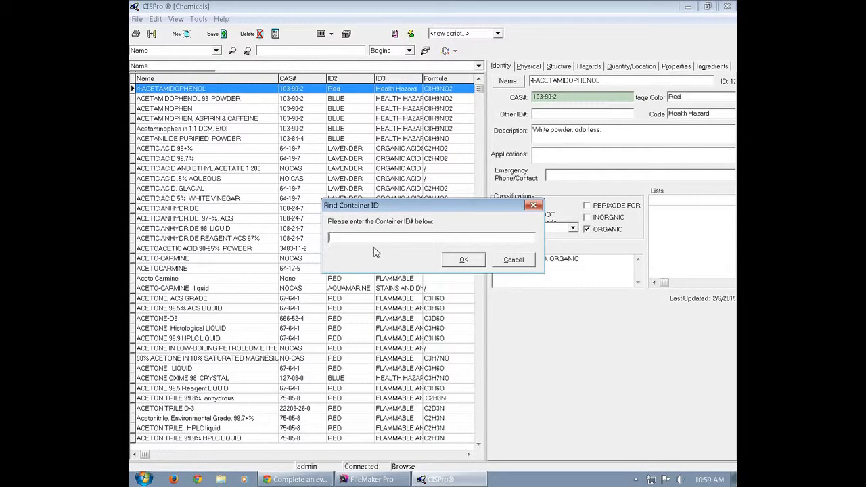
{"action": "type", "text": "E1-252"}
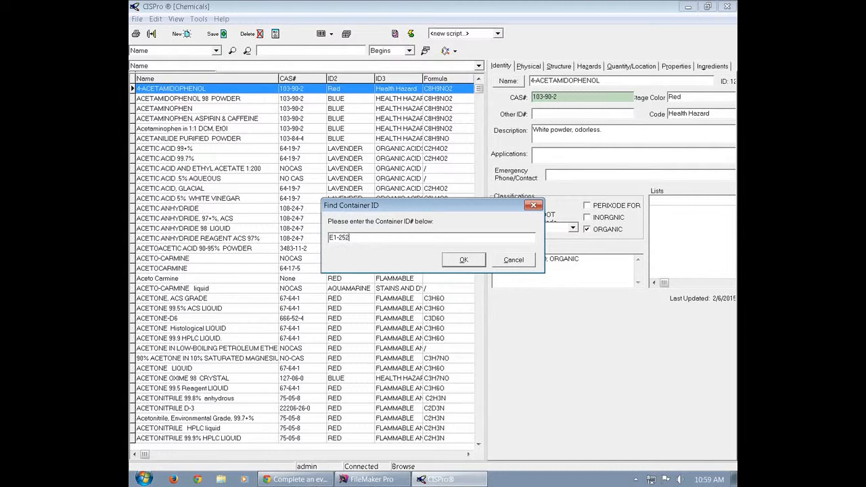
{"action": "left_click", "coordinate": [463, 259]}
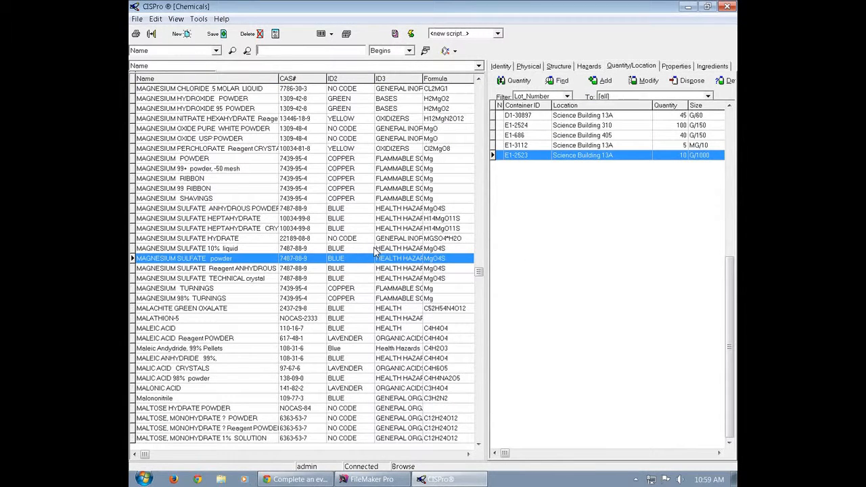
{"action": "left_click", "coordinate": [274, 34]}
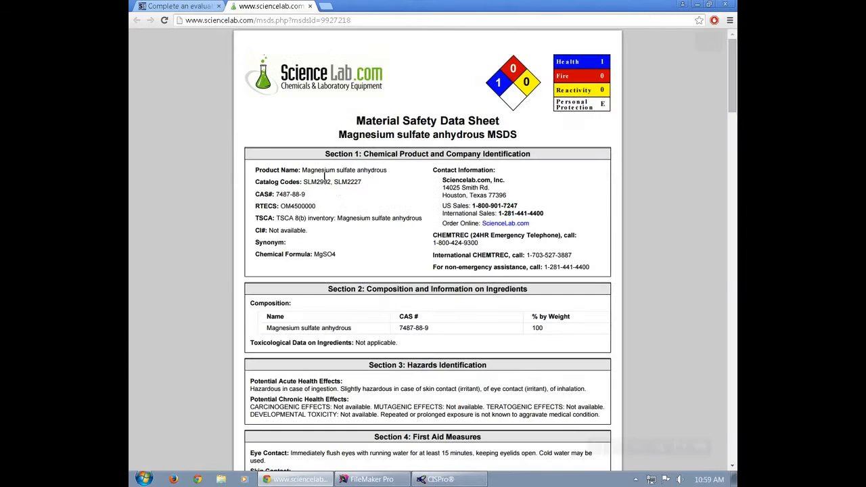
{"action": "left_click", "coordinate": [448, 479]}
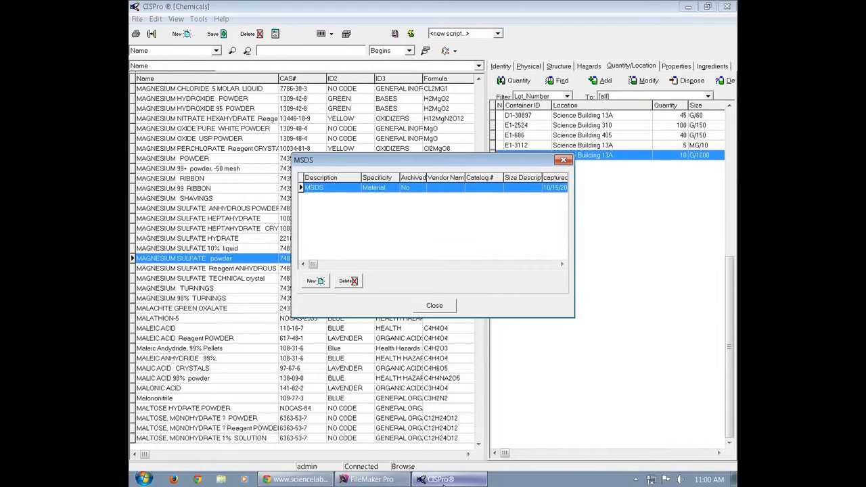
{"action": "left_click", "coordinate": [434, 305]}
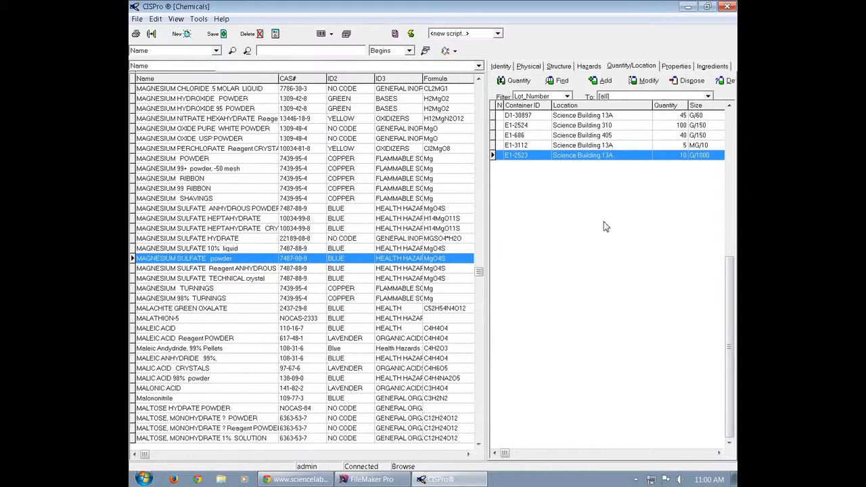
- Dispose of container E1-2523 and confirm its permanent removal
{"action": "left_click", "coordinate": [690, 80]}
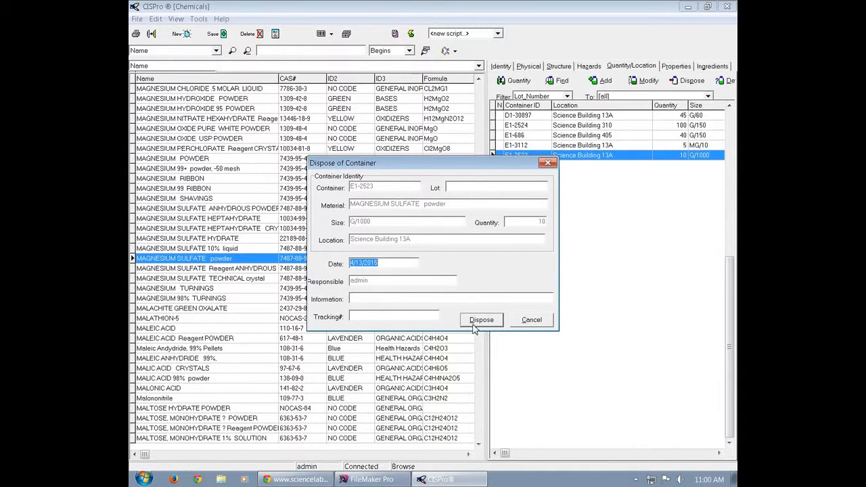
{"action": "left_click", "coordinate": [481, 319]}
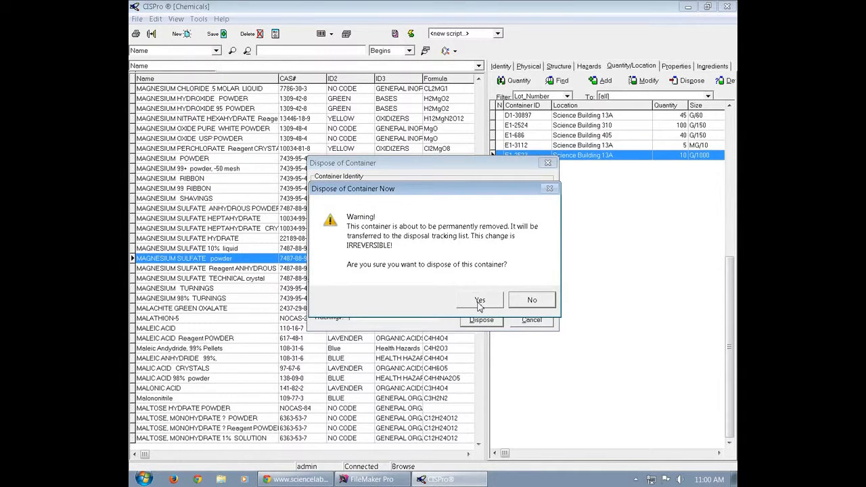
{"action": "left_click", "coordinate": [480, 299]}
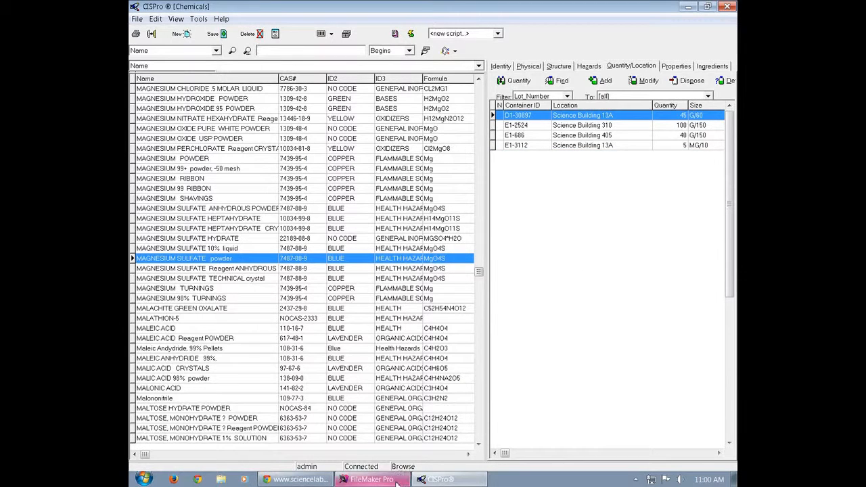
- Switch to FileMaker and log in to the Waste Inventory Fall 2014 database as 'user'
{"action": "left_click", "coordinate": [371, 479]}
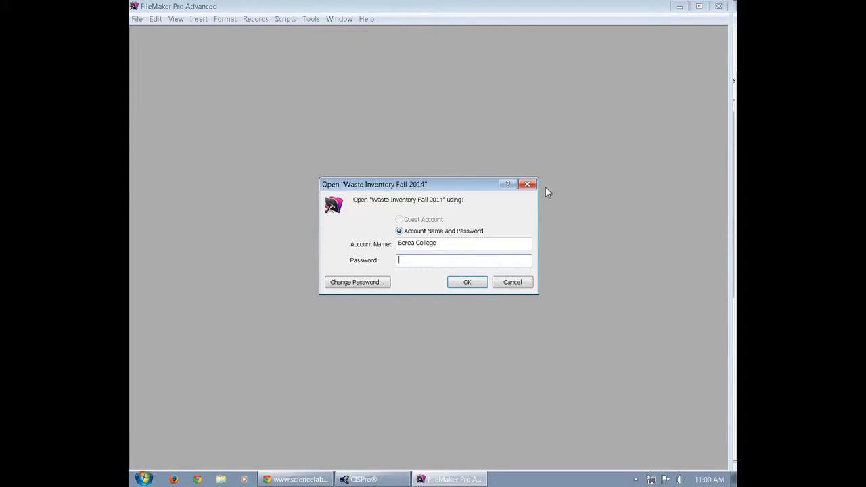
{"action": "mouse_move", "coordinate": [456, 245]}
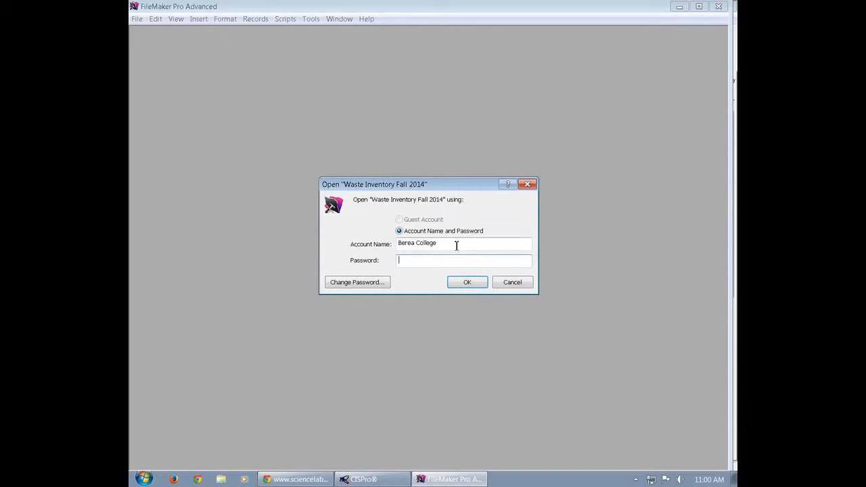
{"action": "type", "text": "user"}
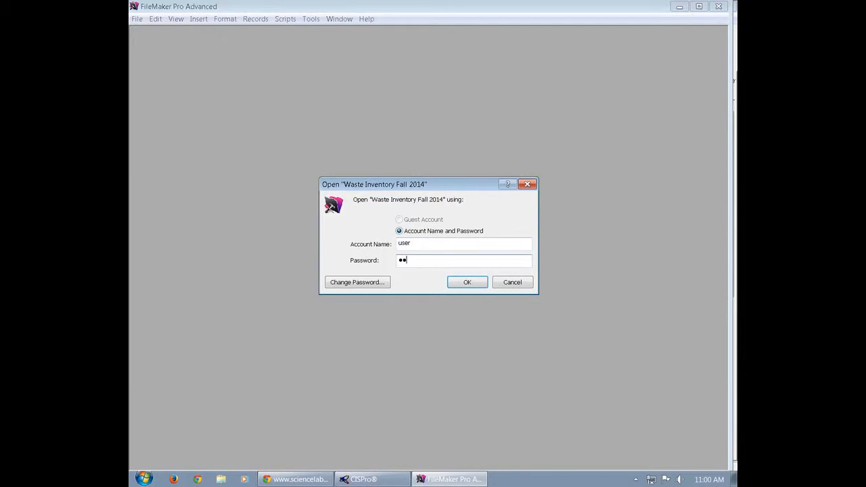
{"action": "left_click", "coordinate": [467, 282]}
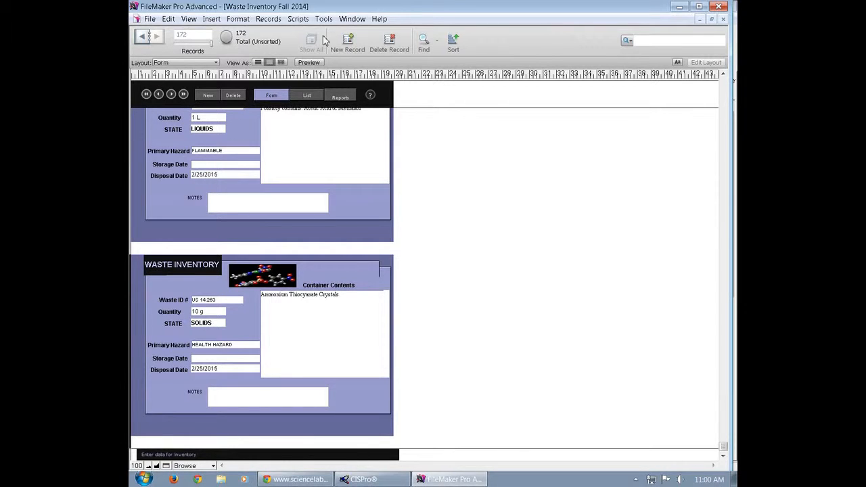
- Add a waste record: ID US 14.264, quantity 5G, SOLIDS, disposal date 4/13/15
{"action": "left_click", "coordinate": [347, 42]}
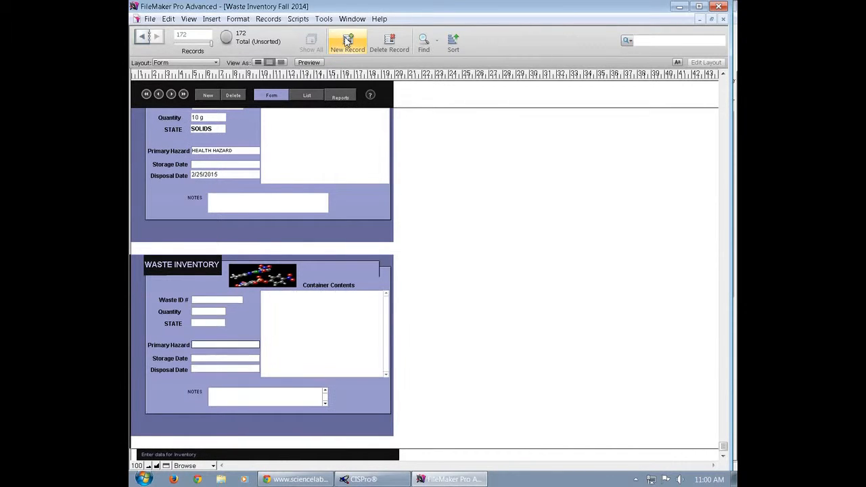
{"action": "left_click", "coordinate": [347, 41]}
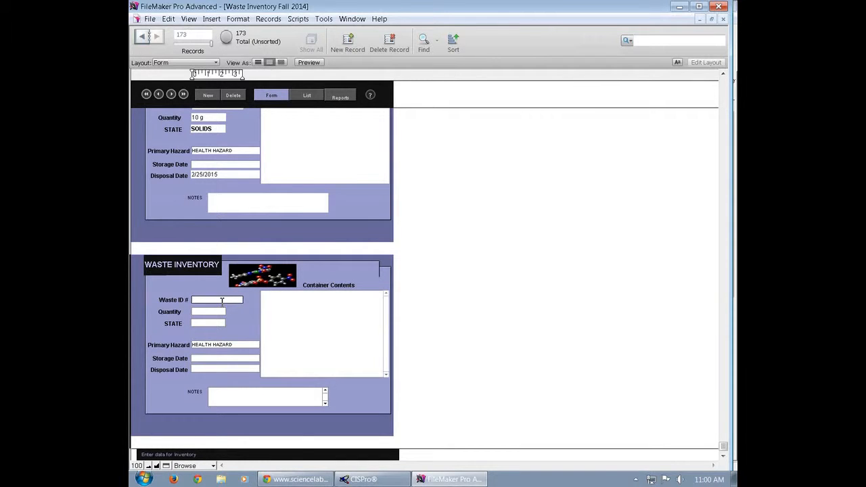
{"action": "type", "text": "US"}
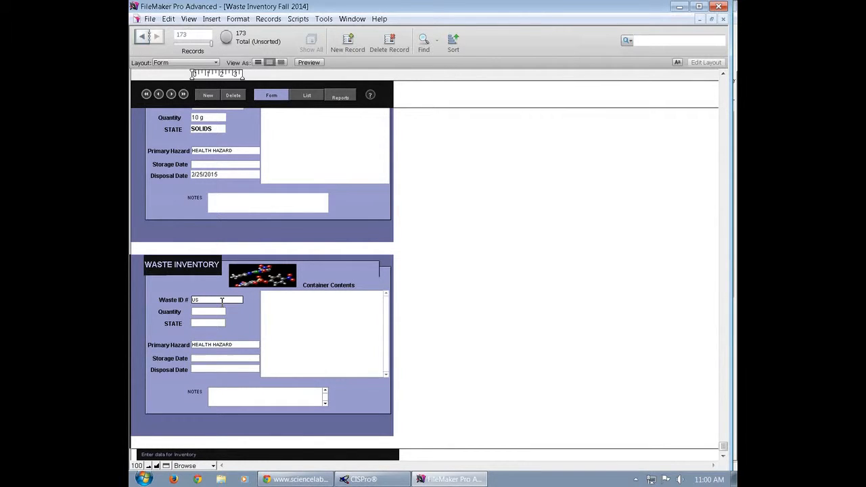
{"action": "type", "text": "14-264"}
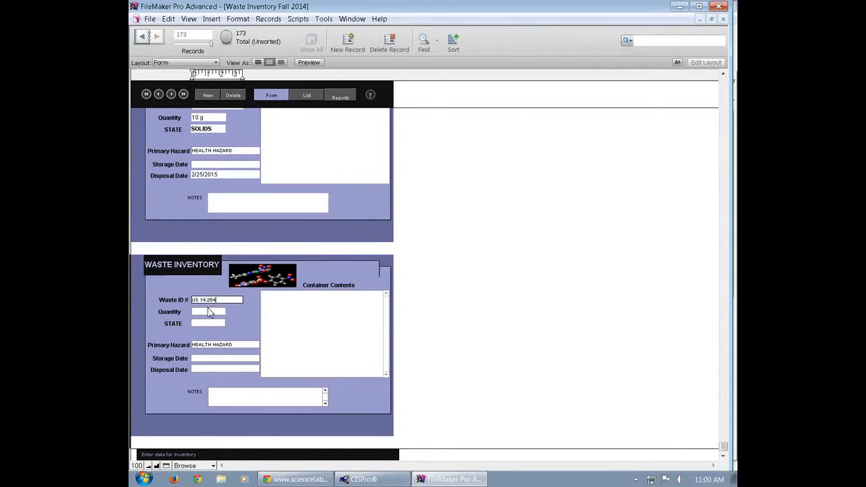
{"action": "left_click", "coordinate": [207, 311]}
{"action": "type", "text": "5G"}
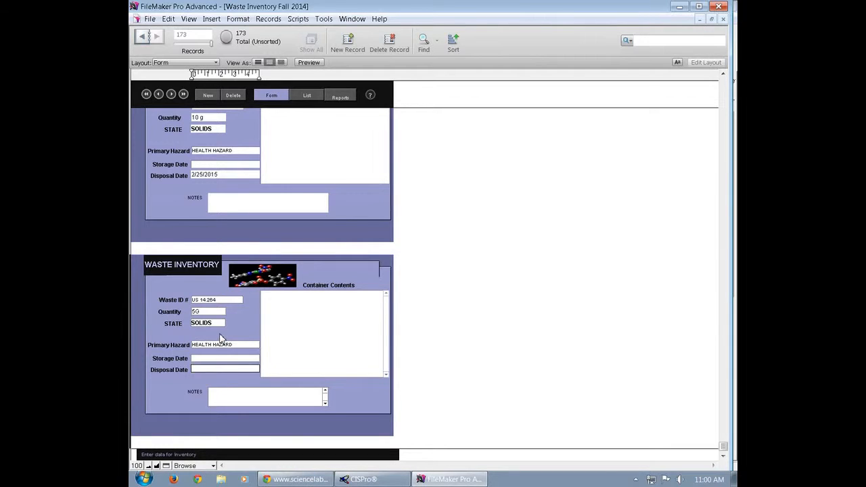
{"action": "left_click", "coordinate": [225, 369]}
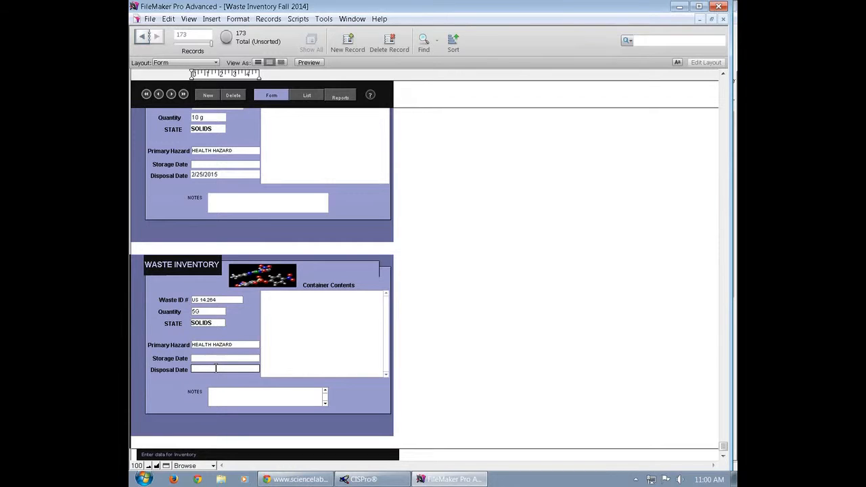
{"action": "type", "text": "4/"}
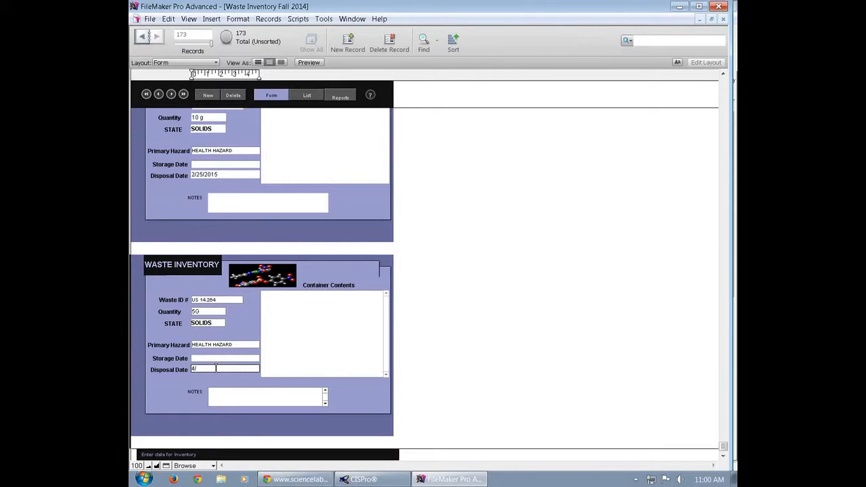
{"action": "type", "text": "13/15"}
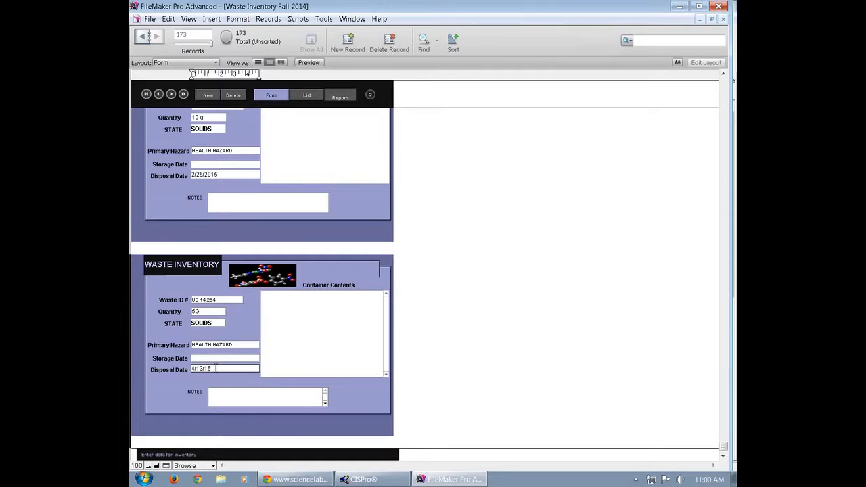
- Enter 'Magnesium Sulfate' as the new record's container contents, correcting a typo
{"action": "left_click", "coordinate": [324, 332]}
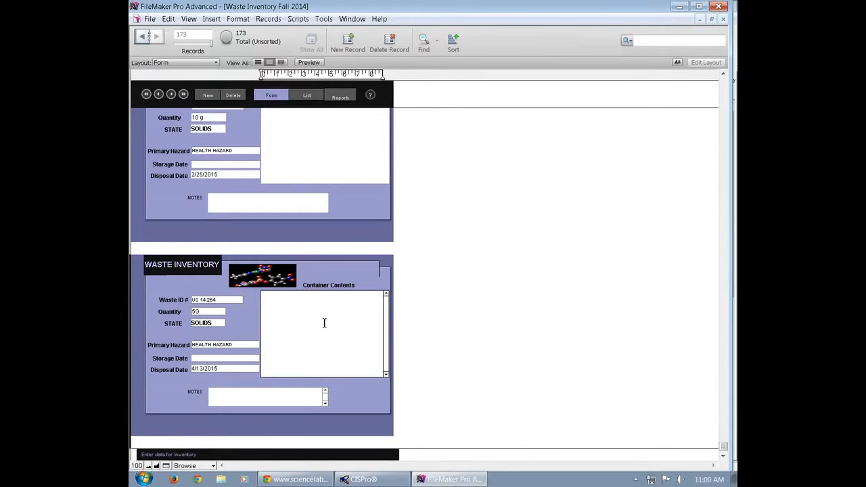
{"action": "type", "text": "Ma"}
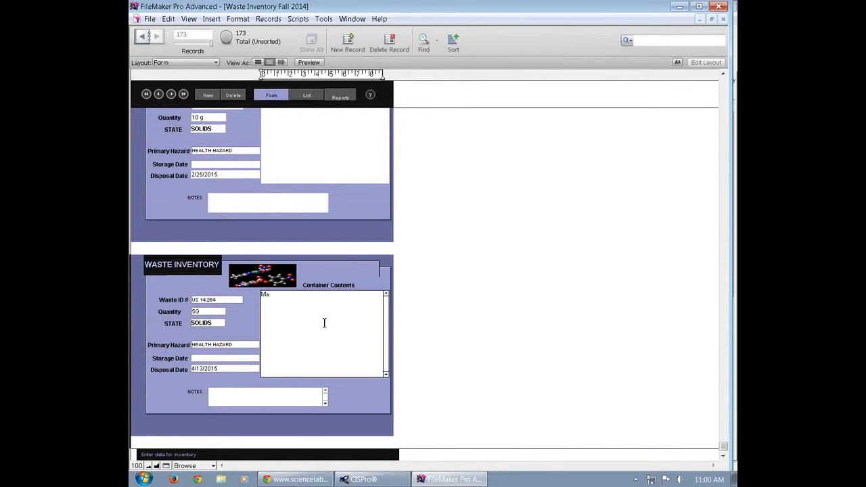
{"action": "type", "text": "Magnesiu"}
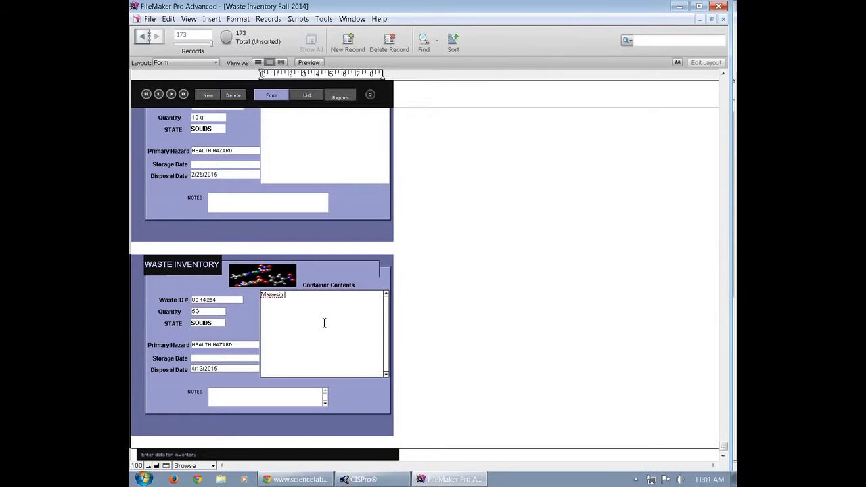
{"action": "key", "text": "Backspace"}
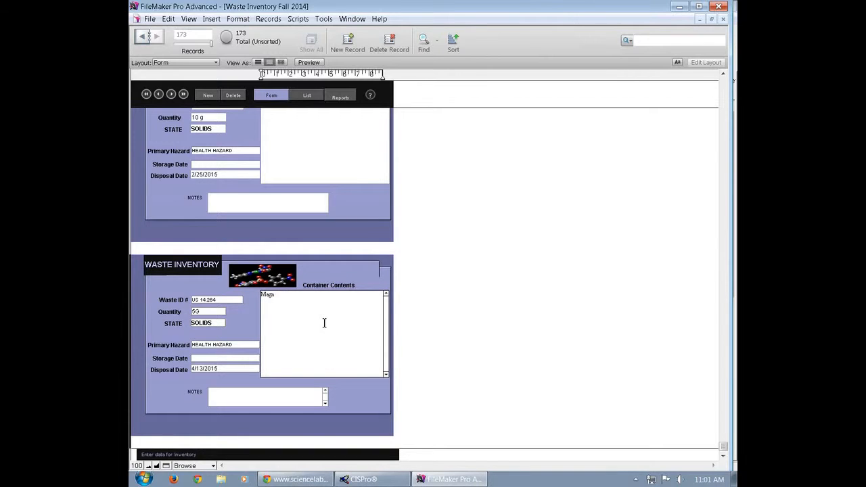
{"action": "type", "text": "esium S"}
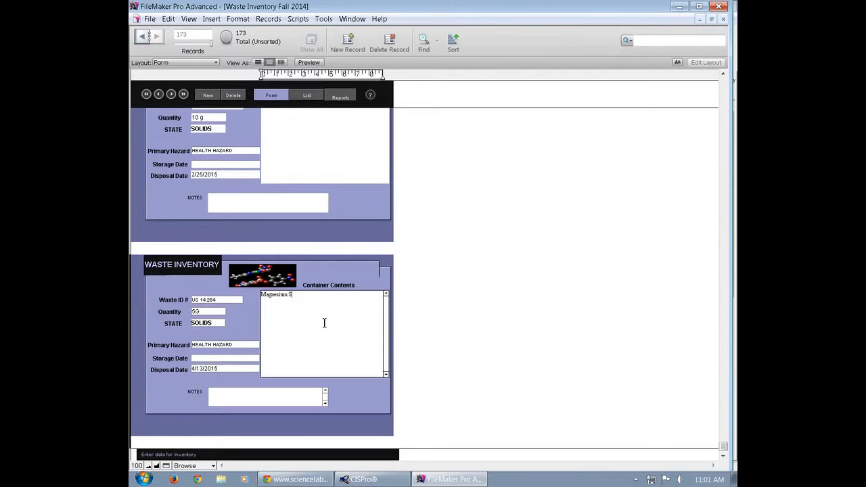
{"action": "type", "text": "ulfate"}
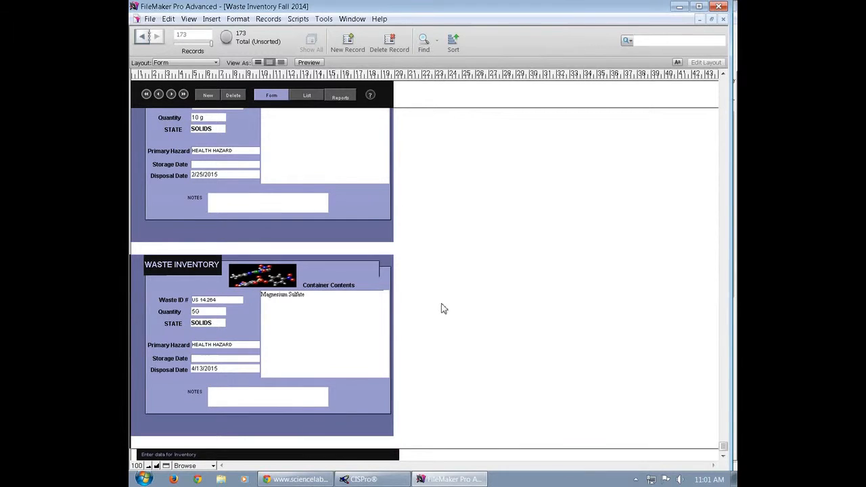
{"action": "mouse_move", "coordinate": [669, 14]}
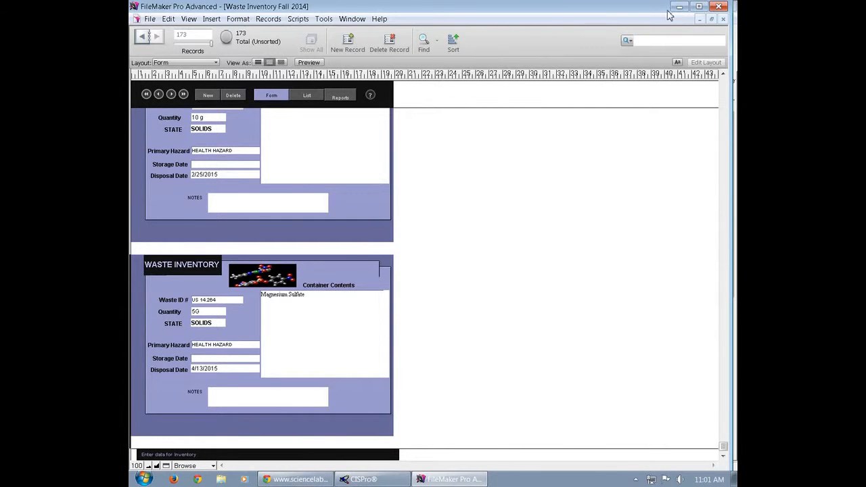
- Minimize FileMaker and launch DYMO Label v.8 from the desktop
{"action": "left_click", "coordinate": [699, 7]}
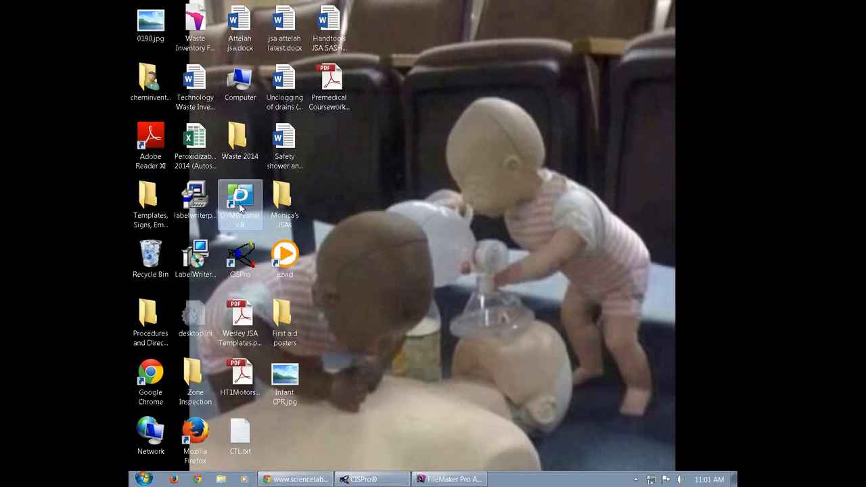
{"action": "double_click", "coordinate": [240, 203]}
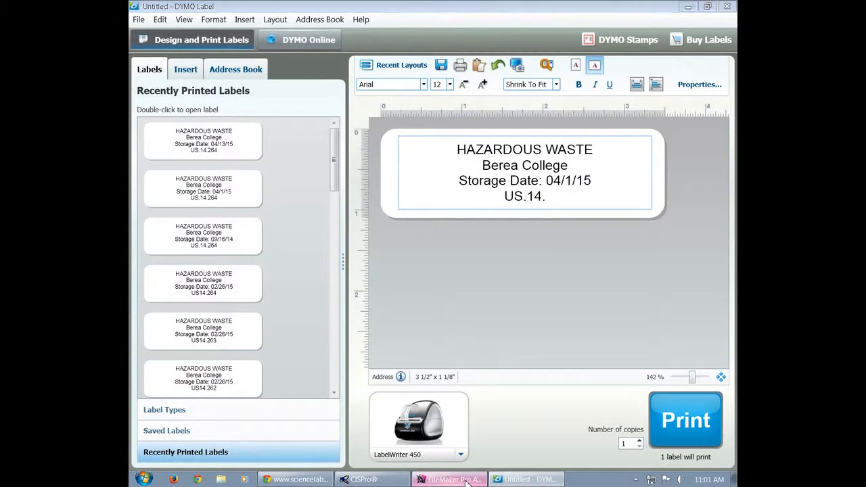
- Check the waste ID in FileMaker, then complete the label's ID line as US.14.264
{"action": "left_click", "coordinate": [449, 479]}
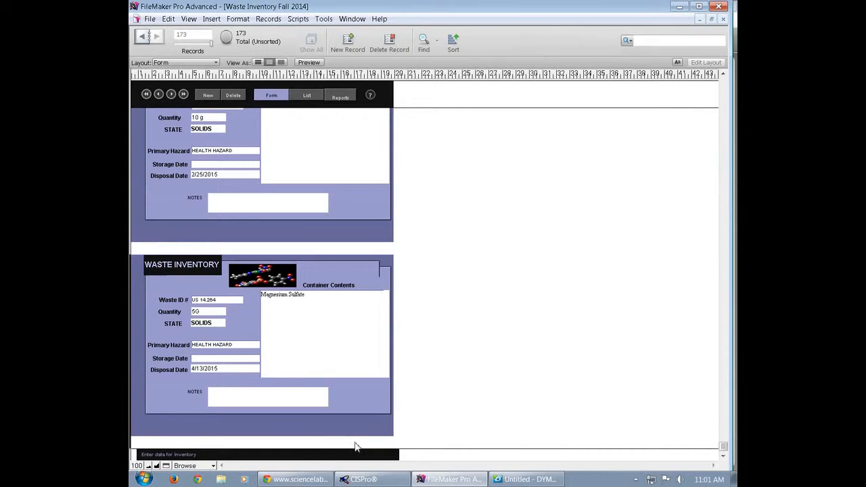
{"action": "left_click", "coordinate": [526, 479]}
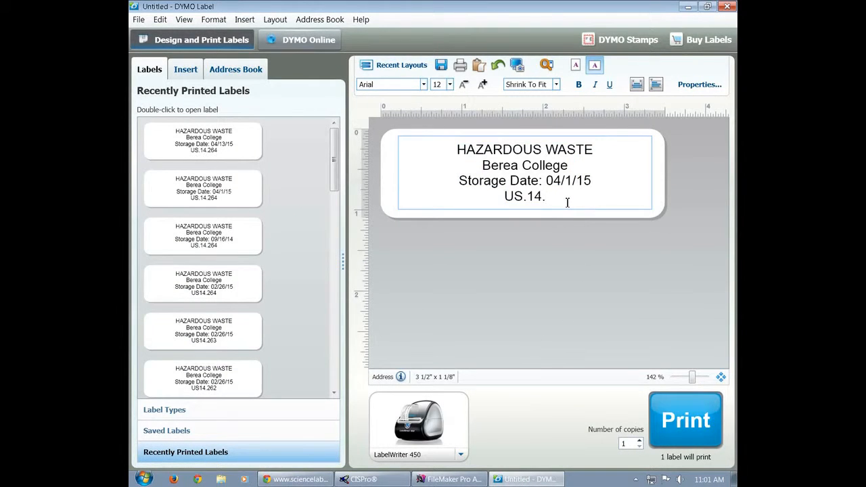
{"action": "type", "text": "264"}
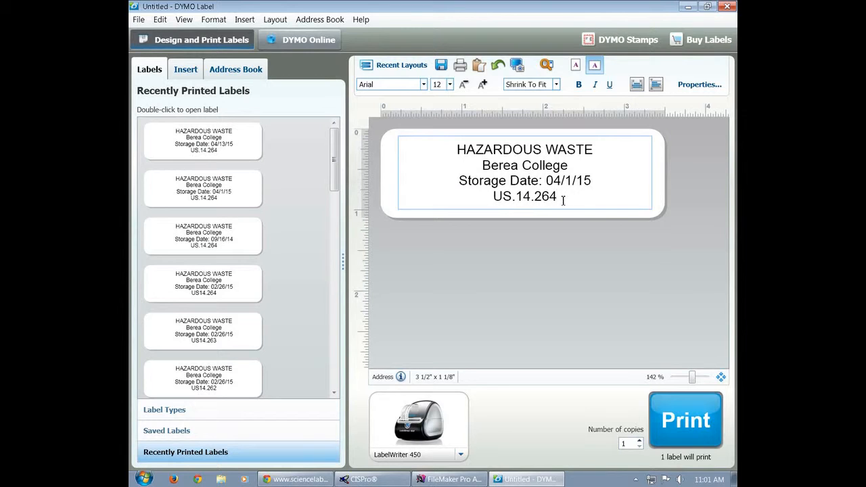